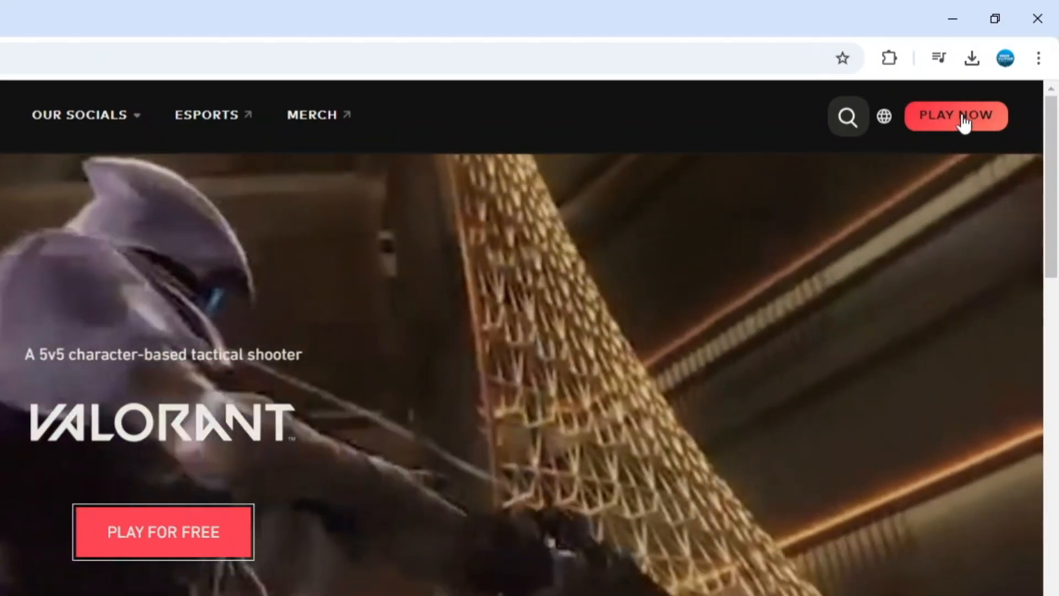
# Start PLAY NOW and choose SIGN IN under 'I have a Riot Account'.
pyautogui.click(955, 115)
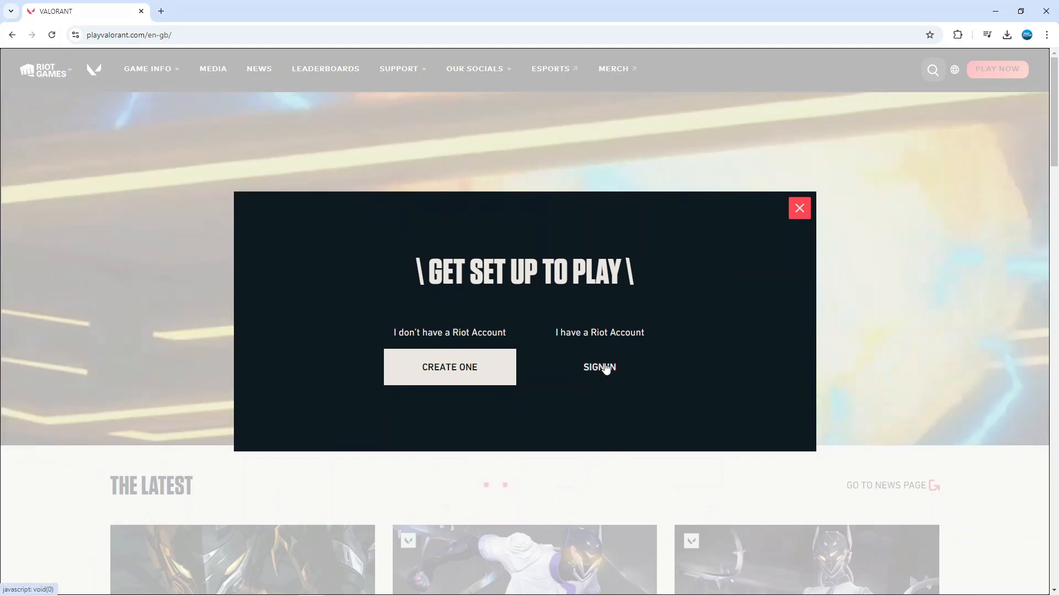
pyautogui.click(598, 366)
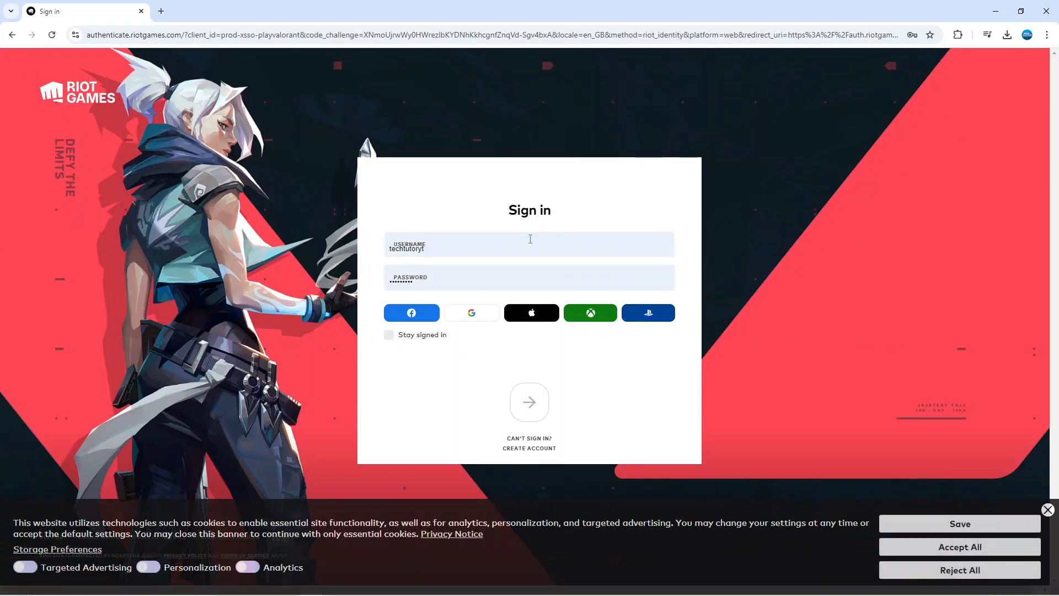
# Submit the login, select PC as the platform and download the Riot Games installer.
pyautogui.click(528, 402)
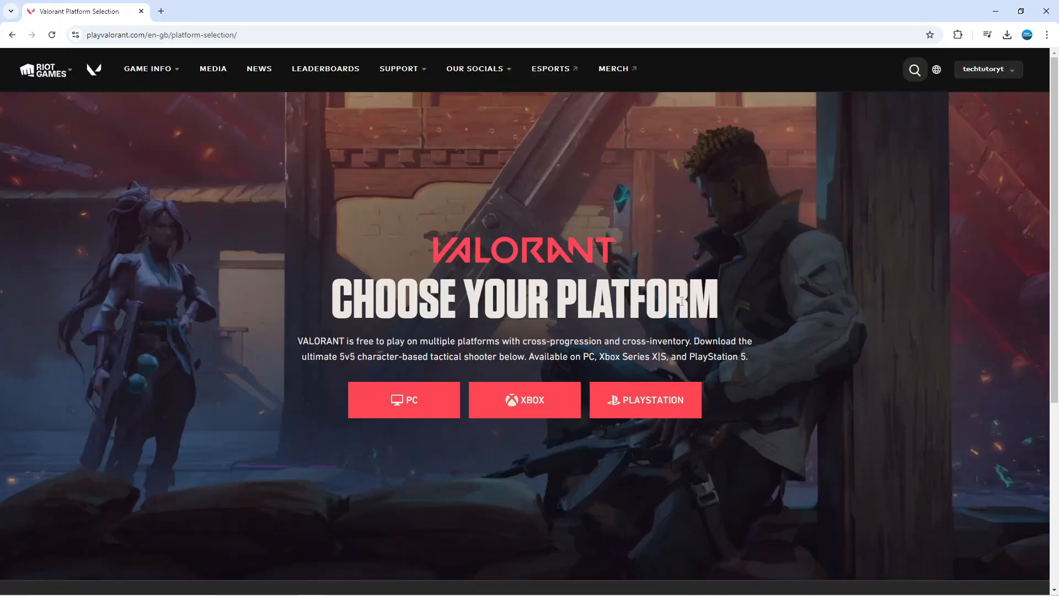
pyautogui.moveTo(331, 300)
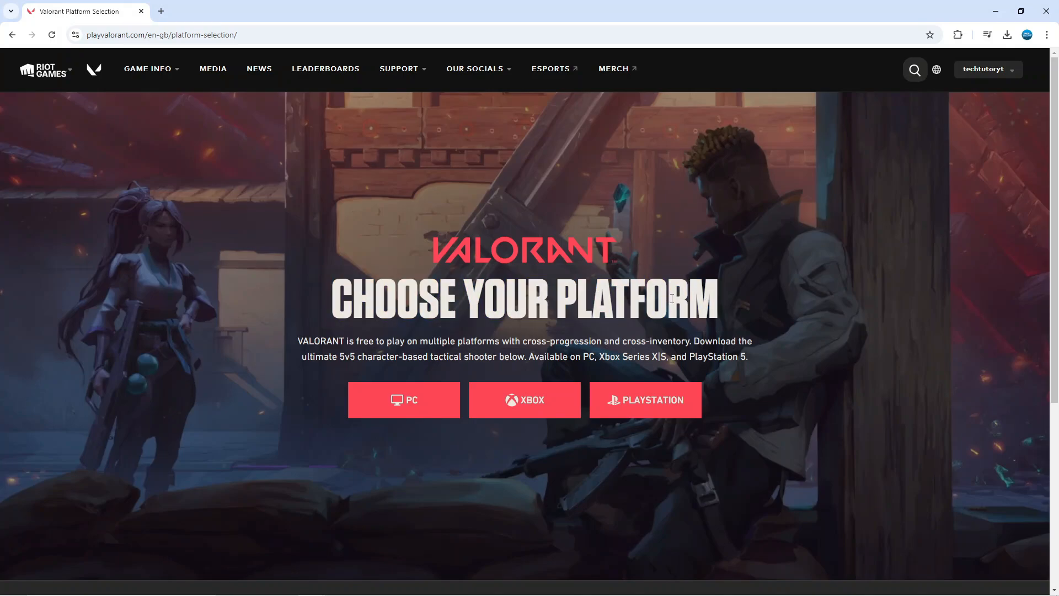
pyautogui.moveTo(404, 400)
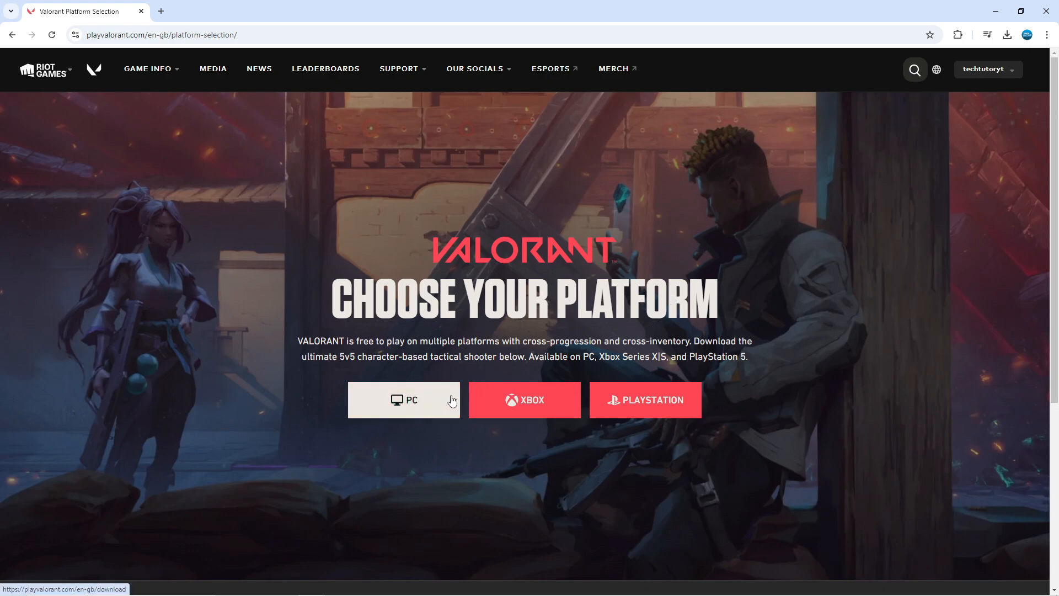
pyautogui.click(404, 400)
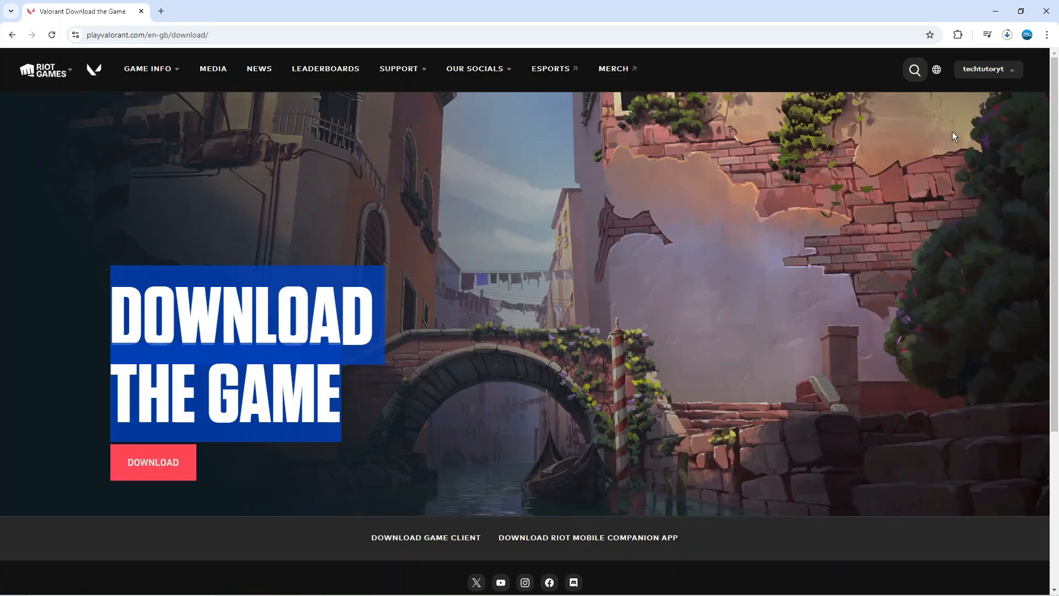
pyautogui.moveTo(847, 176)
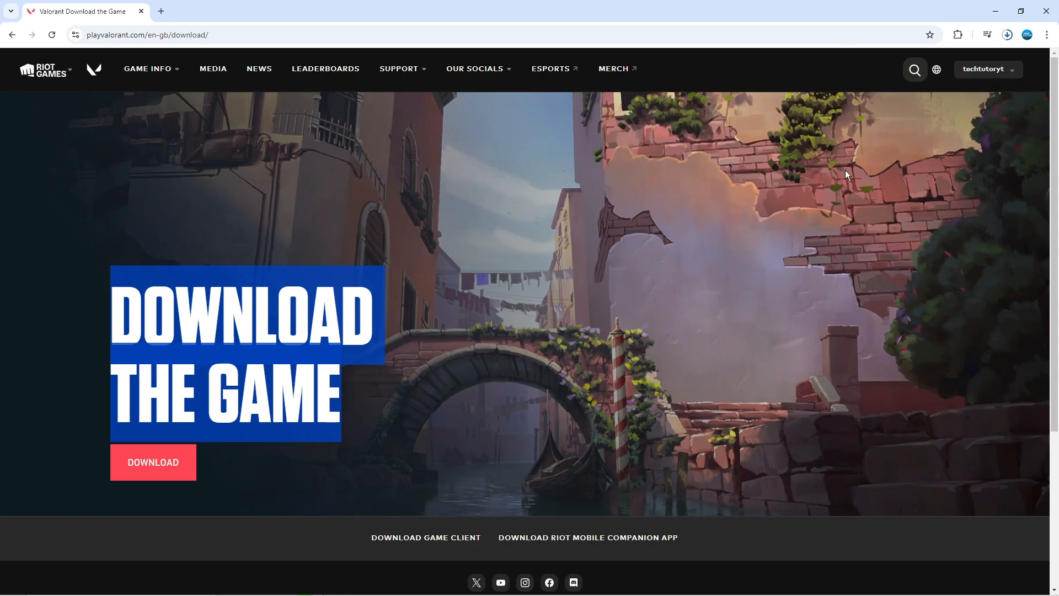
pyautogui.click(1007, 34)
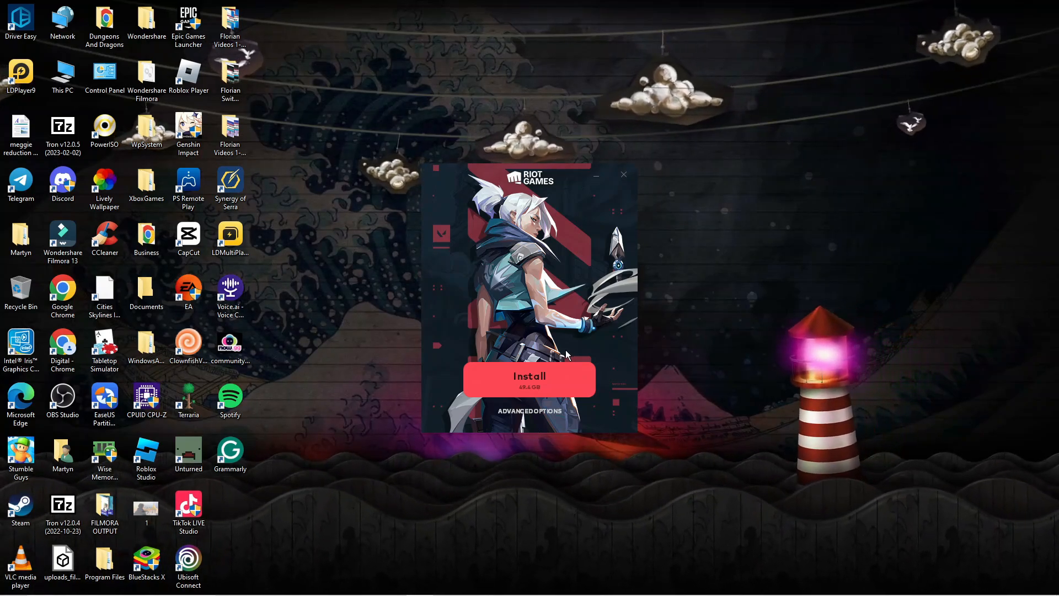
# Review the install location under Advanced Options and keep the default folder.
pyautogui.click(529, 411)
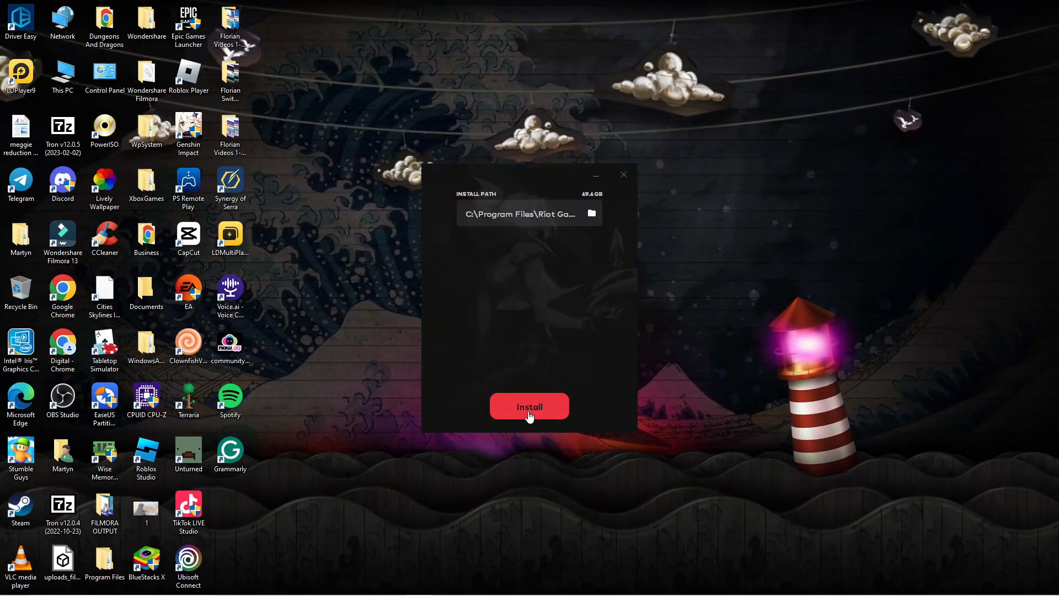
pyautogui.click(591, 213)
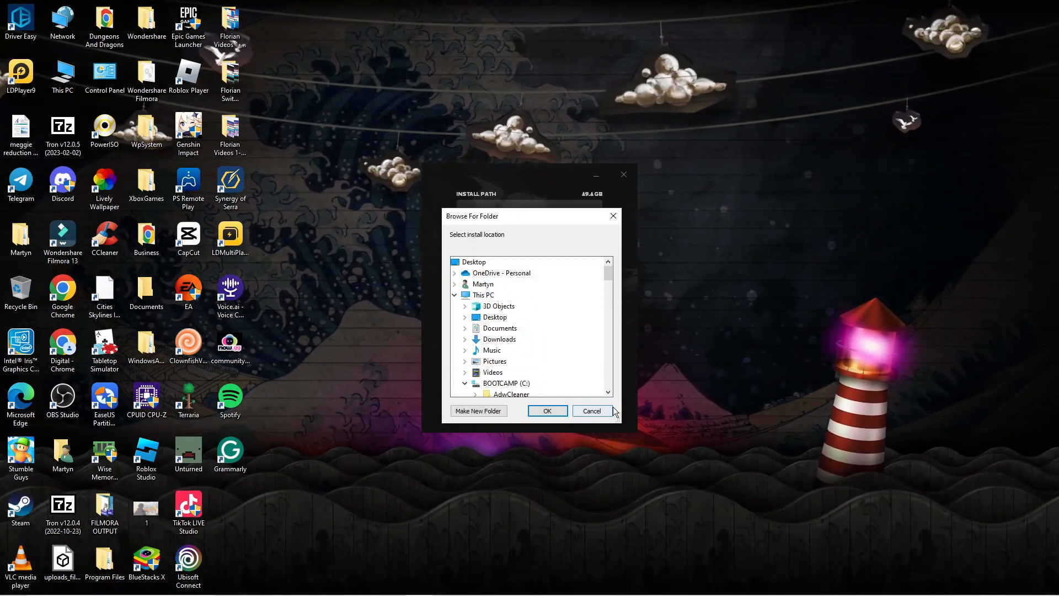
pyautogui.click(548, 411)
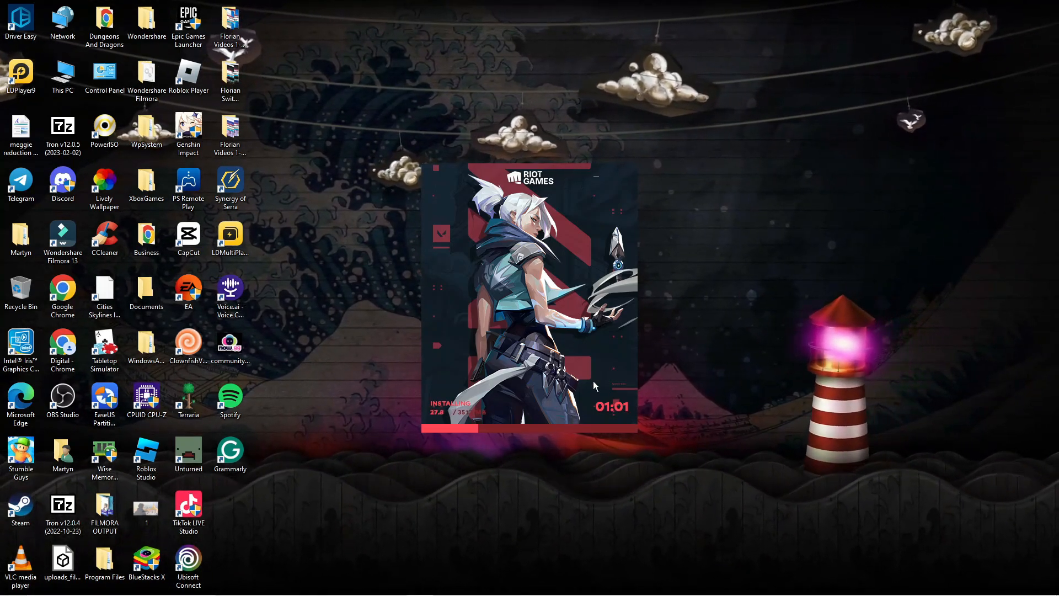
pyautogui.moveTo(602, 375)
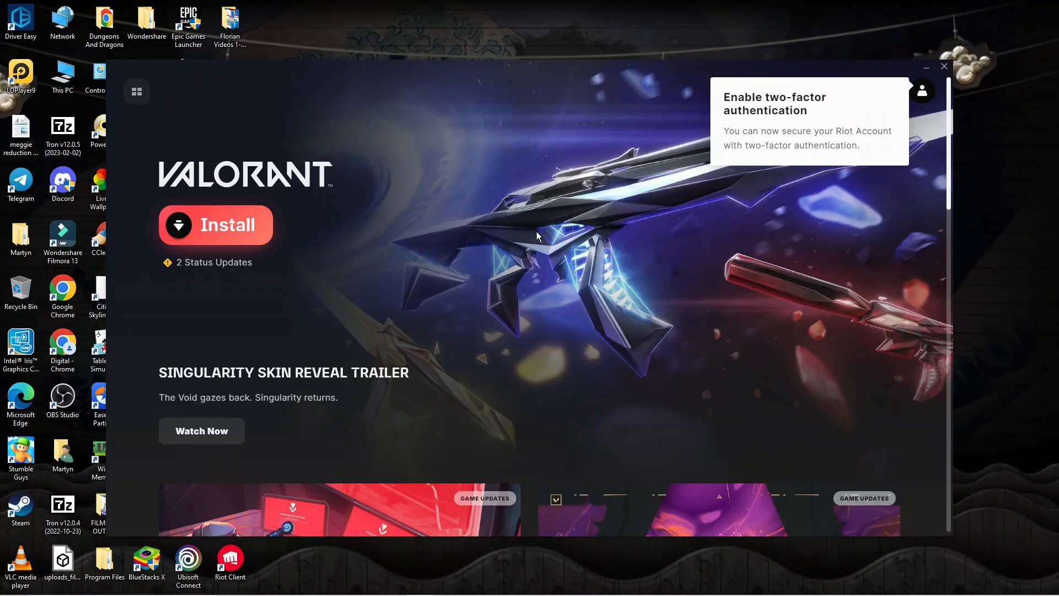
pyautogui.moveTo(255, 226)
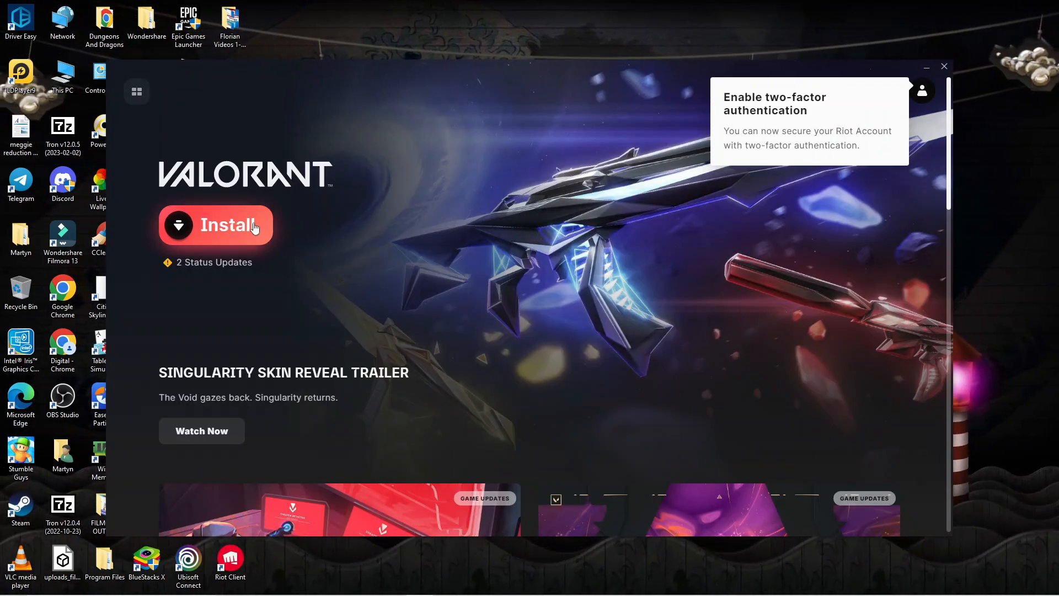
# Install VALORANT with the default installation settings, starting the Vanguard download.
pyautogui.click(217, 225)
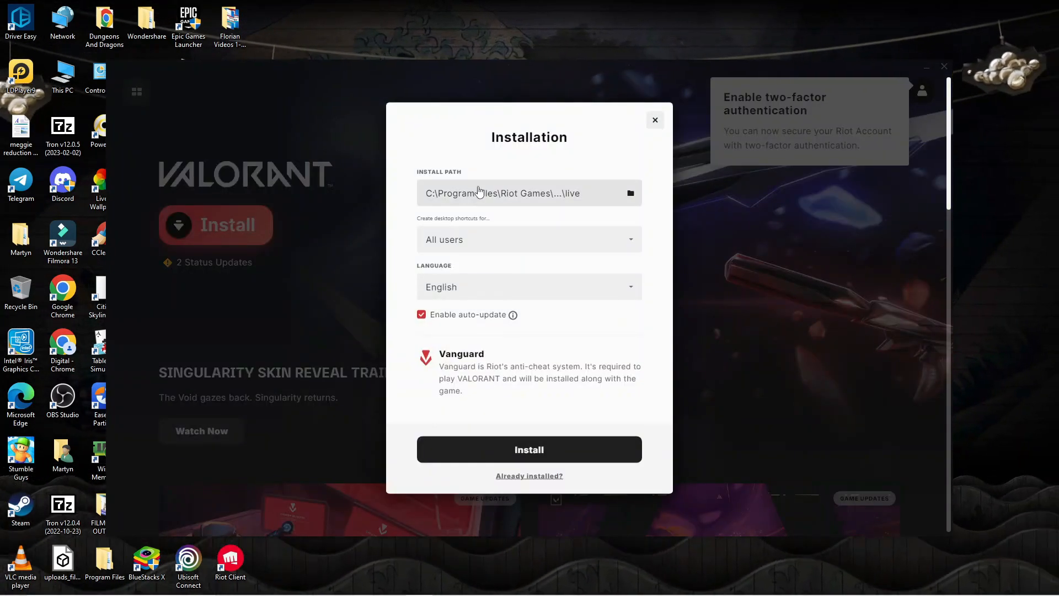
pyautogui.click(528, 449)
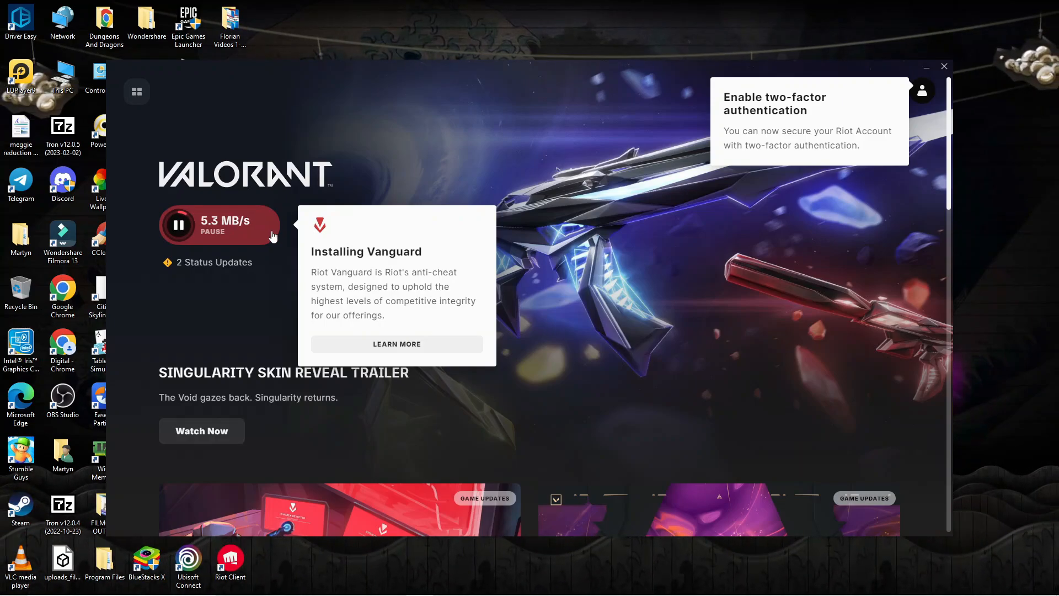
pyautogui.click(178, 226)
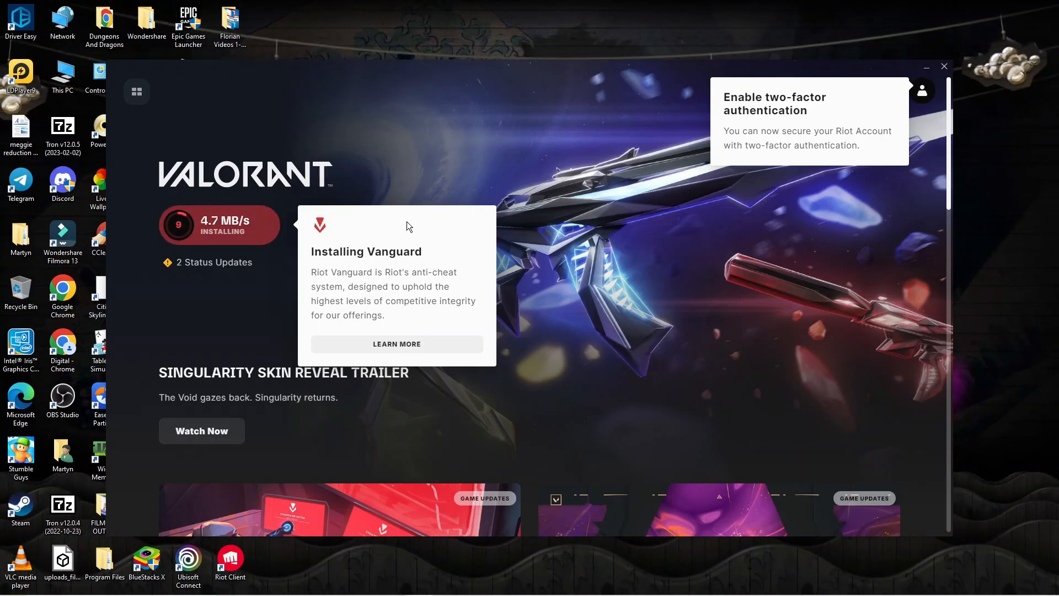